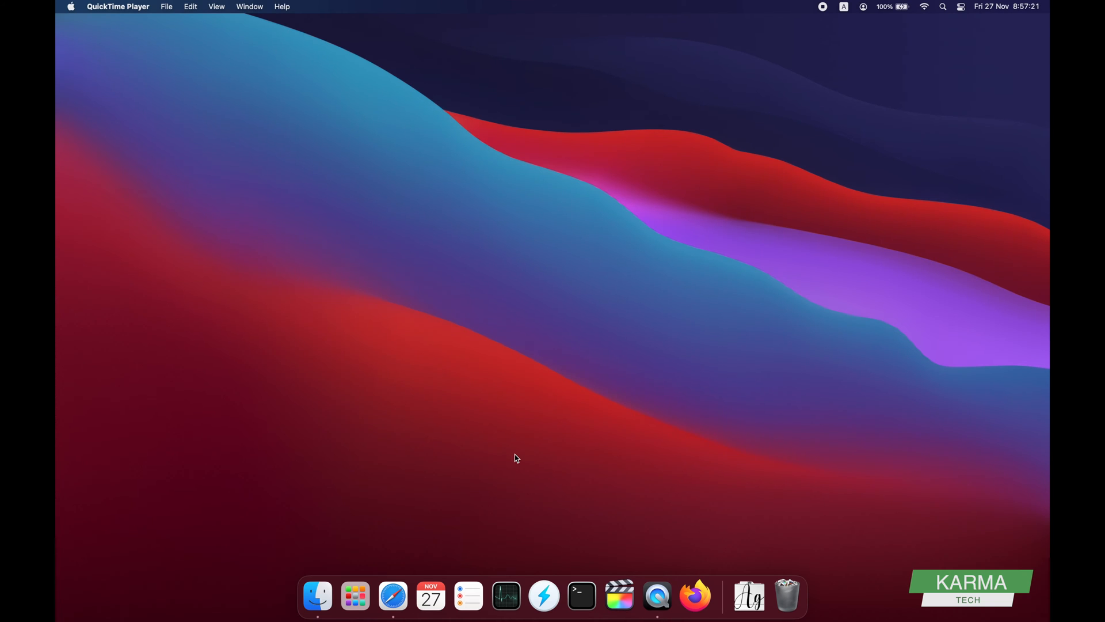
Step: Search Spotlight for "sti" so Stickies.app appears as the top result
{"action": "key", "text": "cmd+space"}
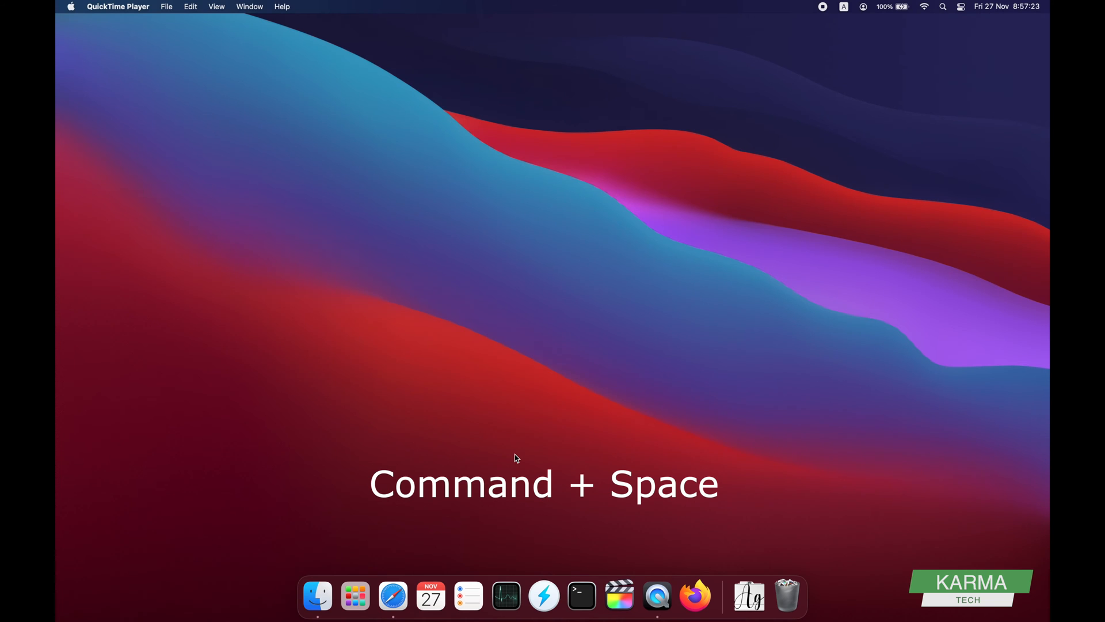
{"action": "key", "text": "cmd+space"}
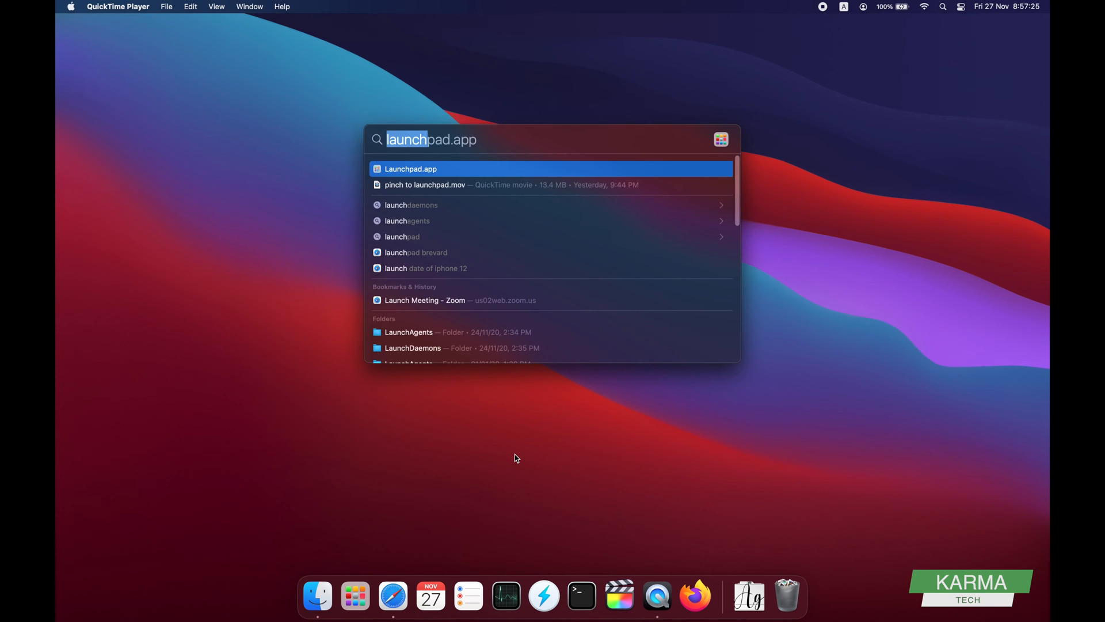
{"action": "type", "text": "stic"}
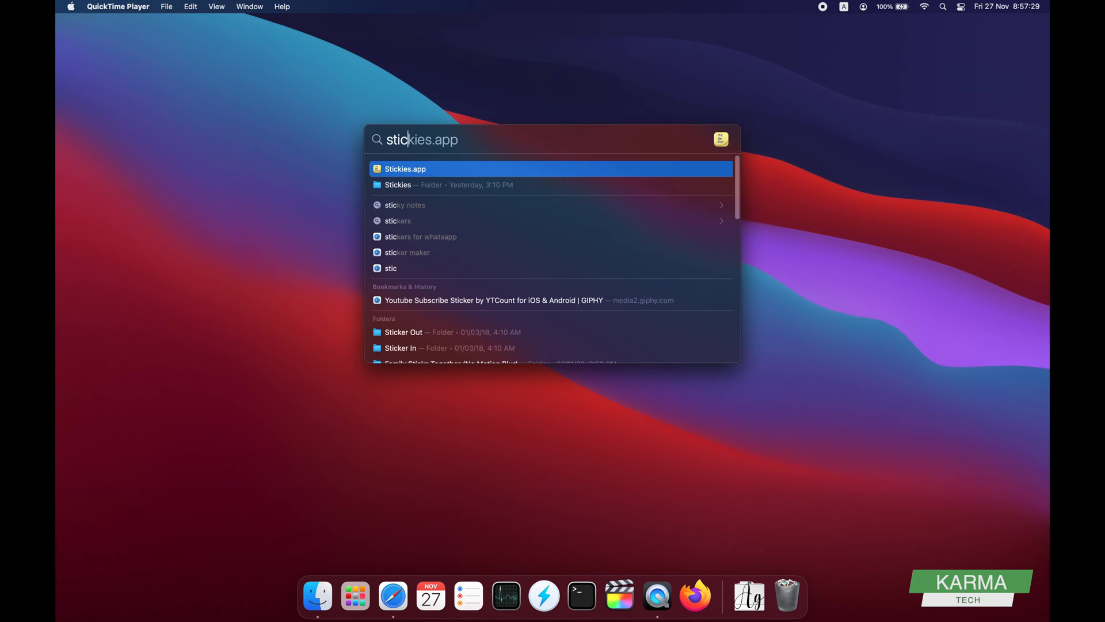
{"action": "mouse_move", "coordinate": [455, 156]}
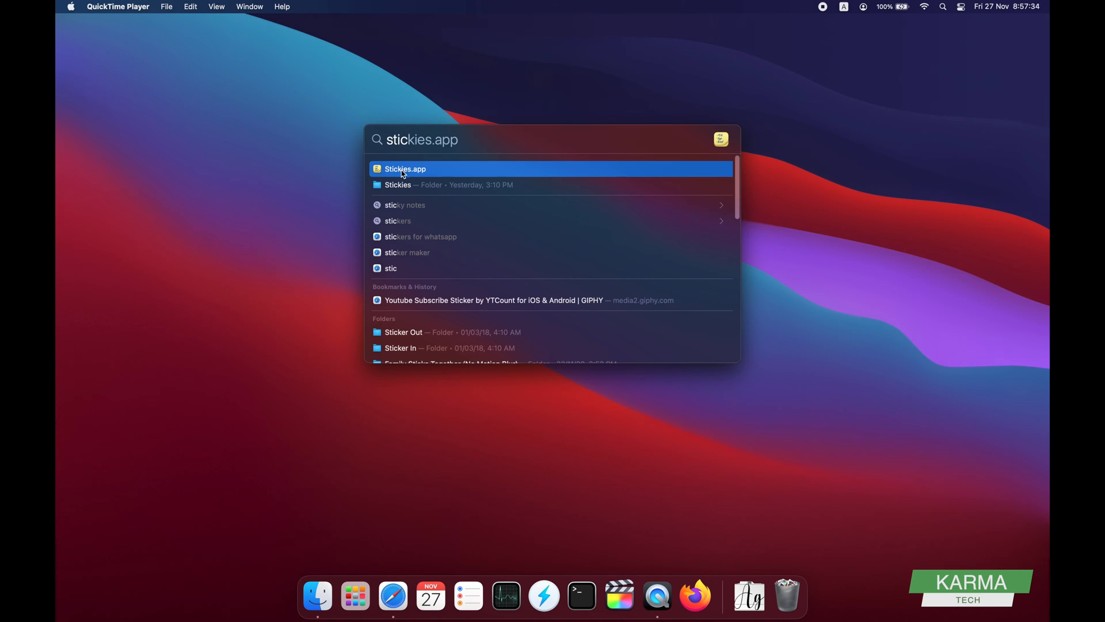
Step: Launch Stickies, move the note down and right, and start typing "Samp" into it
{"action": "left_click", "coordinate": [405, 168]}
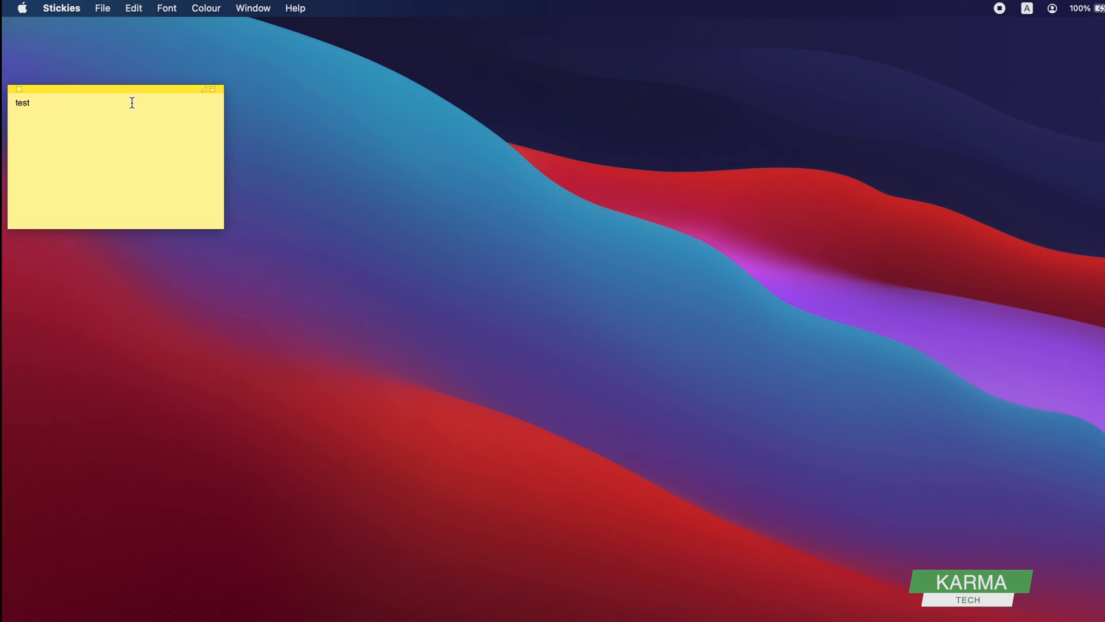
{"action": "left_click_drag", "start_coordinate": [112, 90], "coordinate": [197, 145]}
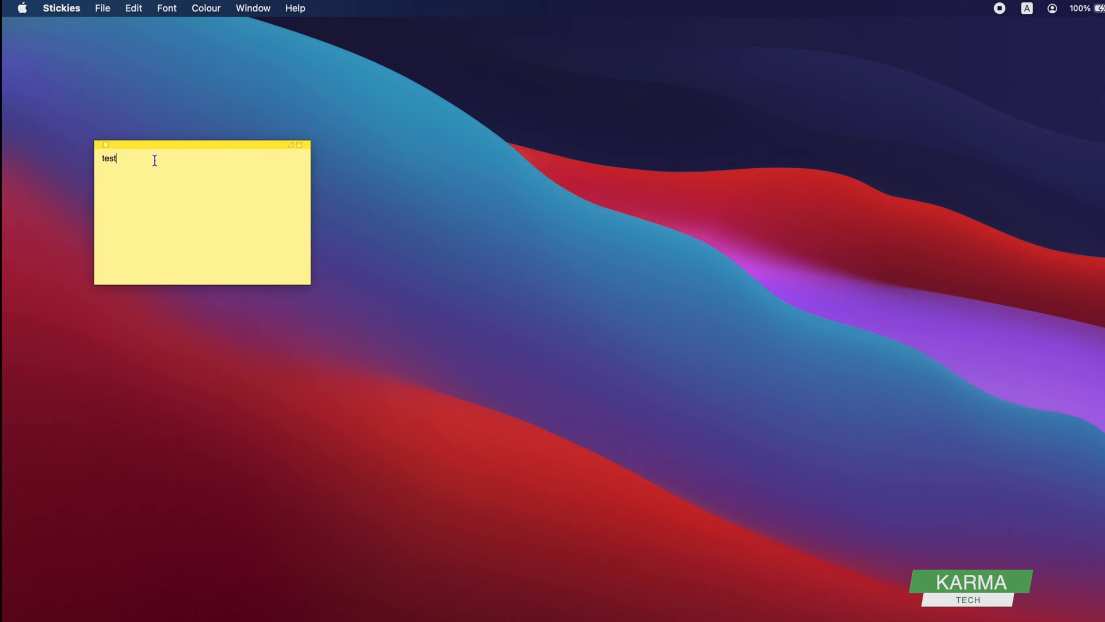
{"action": "type", "text": "Sample"}
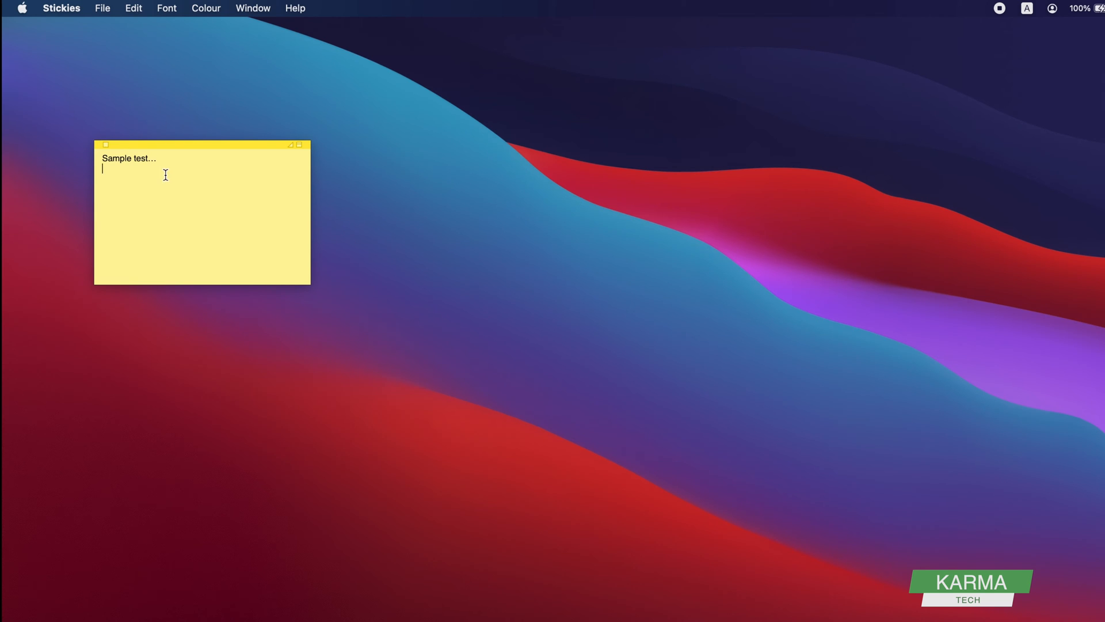
Step: Set the note's text to size 96 via the Fonts panel
{"action": "right_click", "coordinate": [165, 175]}
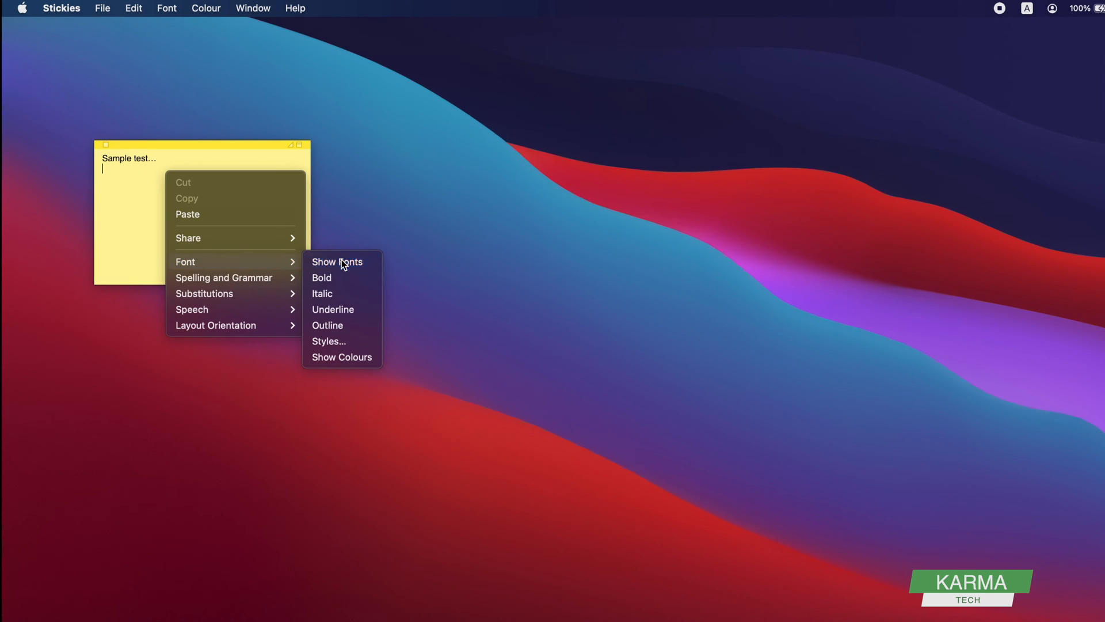
{"action": "left_click", "coordinate": [337, 261]}
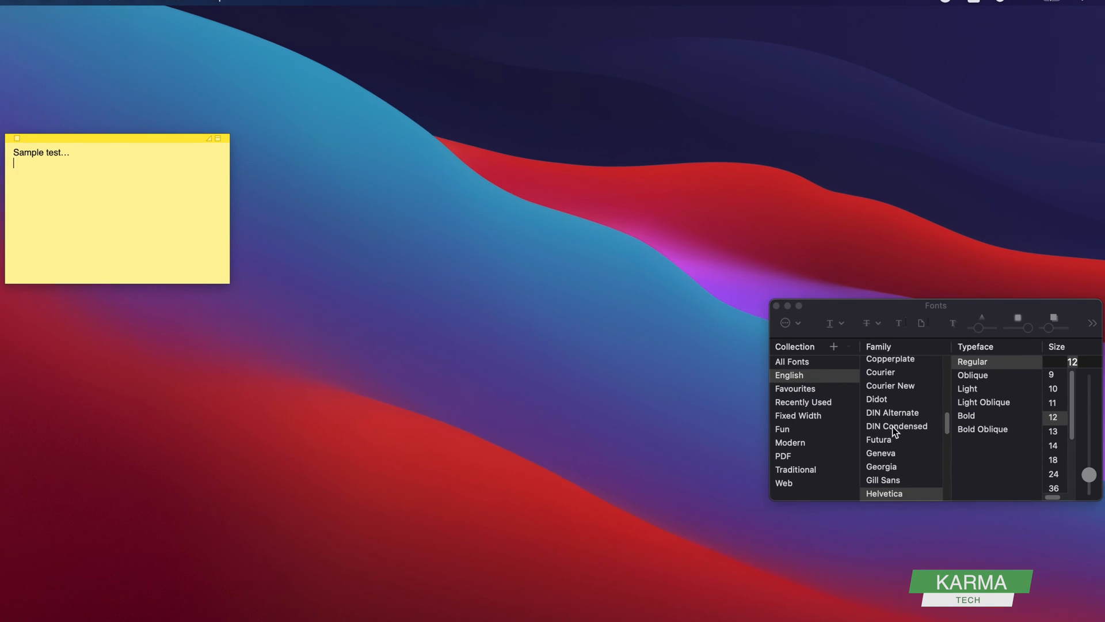
{"action": "left_click", "coordinate": [878, 439]}
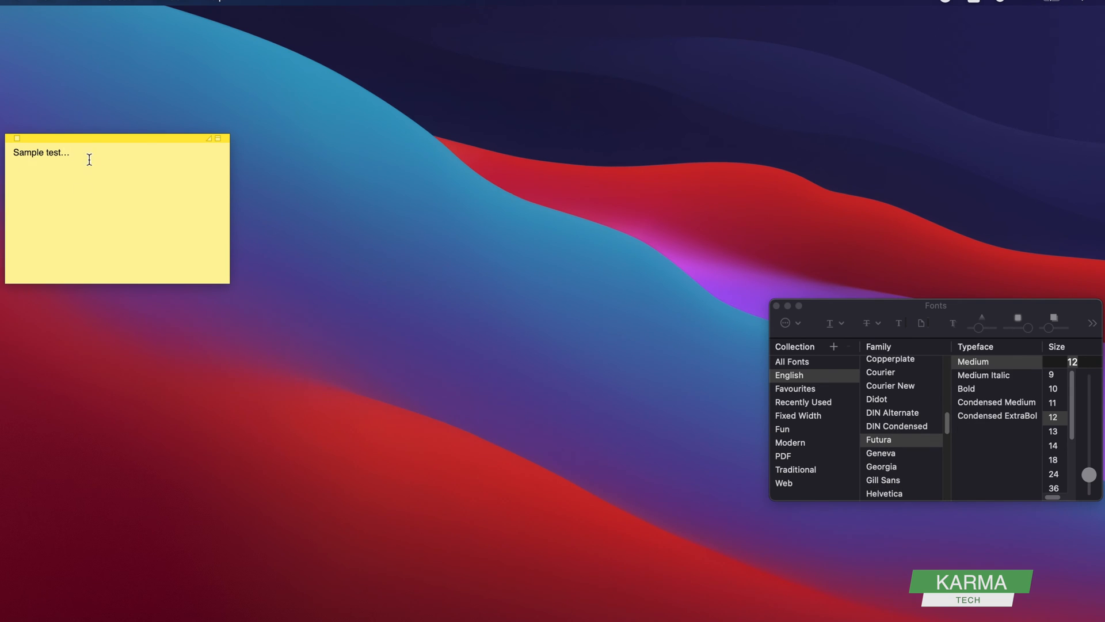
{"action": "left_click", "coordinate": [884, 494]}
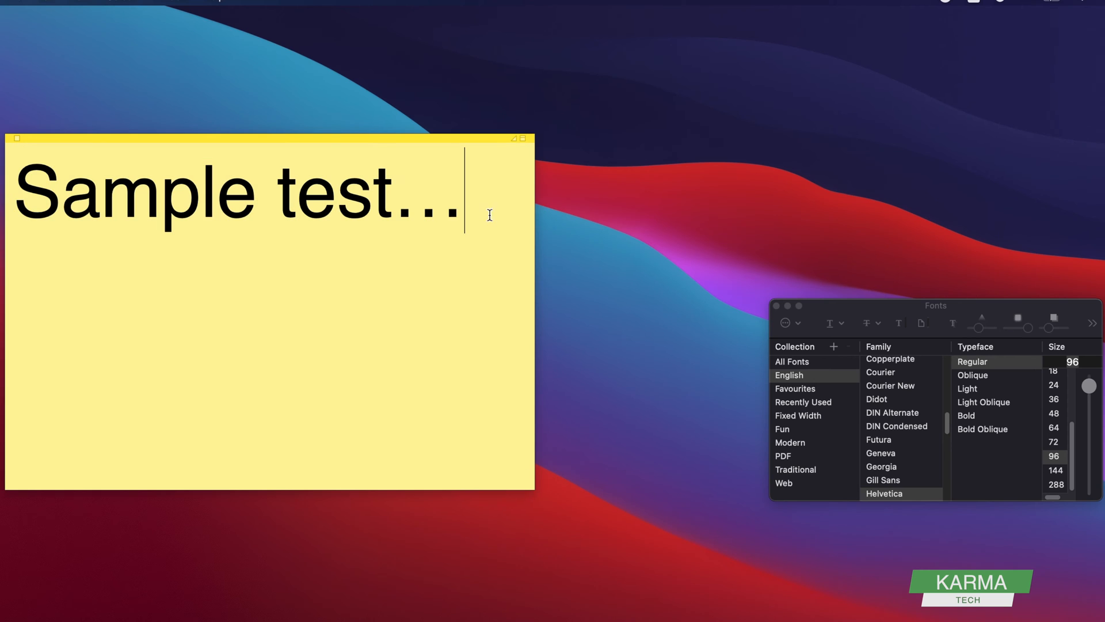
Step: Make the note read "Video Running Don't Close…"
{"action": "type", "text": "Video Running"}
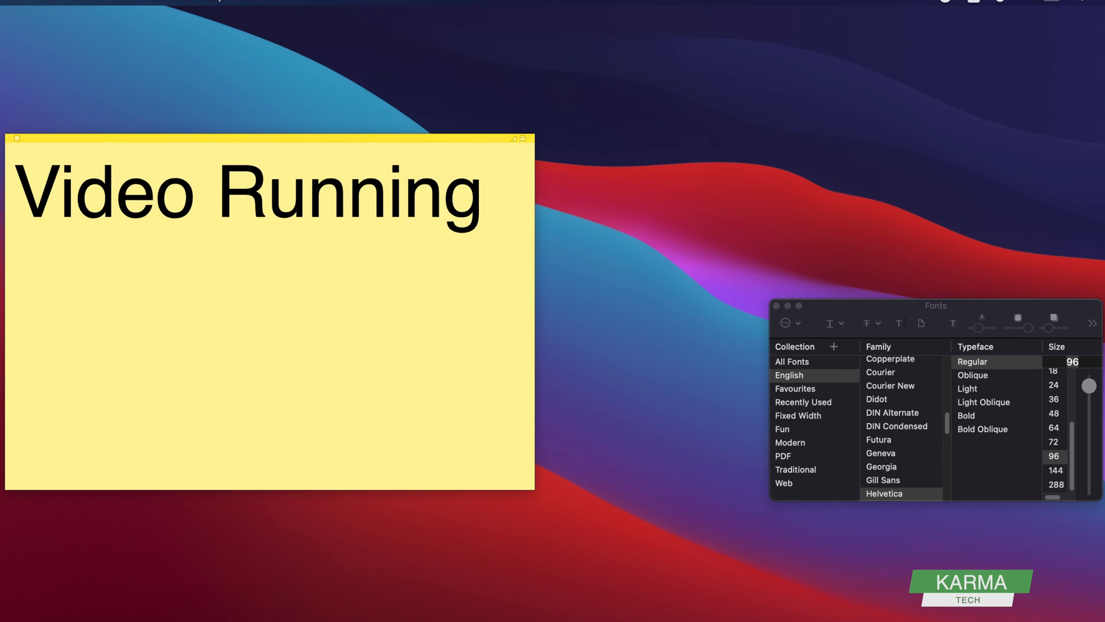
{"action": "type", "text": "Don't C"}
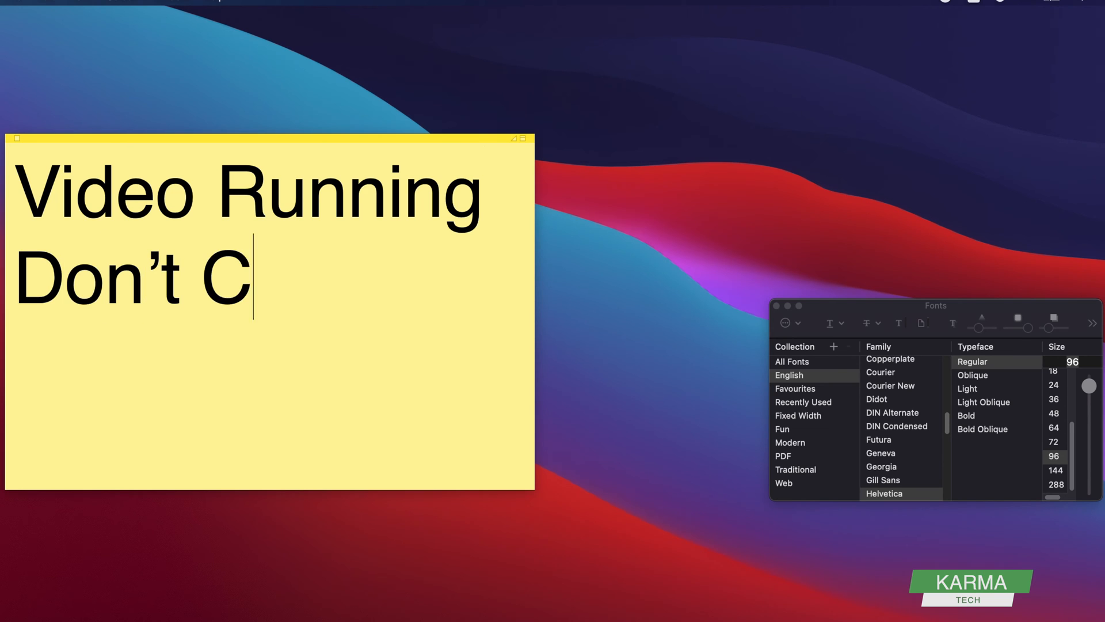
{"action": "type", "text": "lose…"}
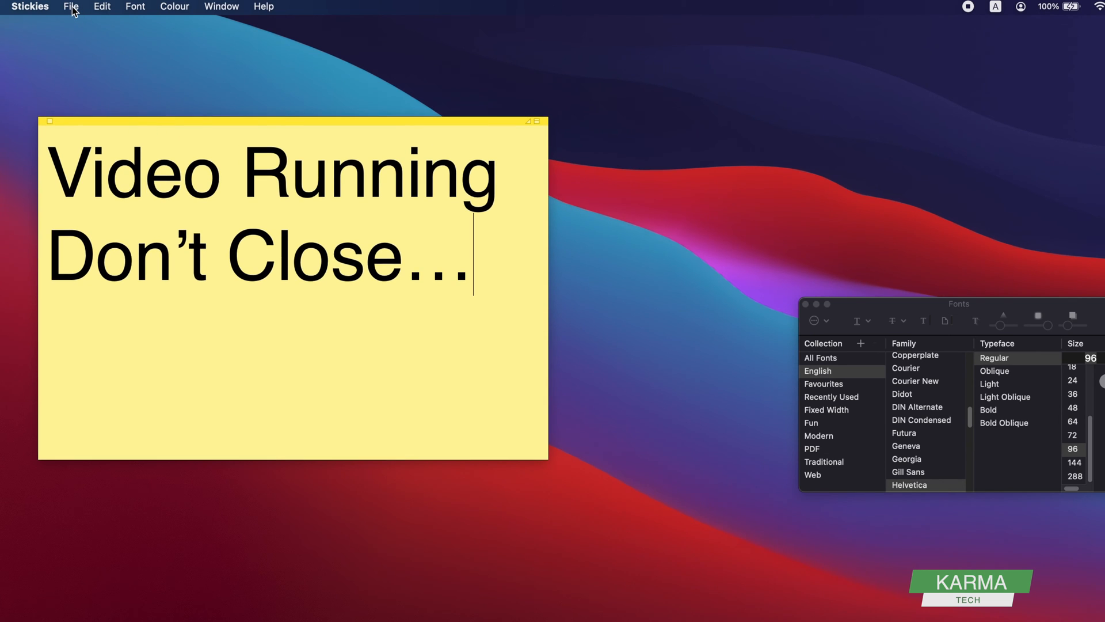
Step: Create a second, empty note with File > New Note
{"action": "left_click", "coordinate": [71, 6]}
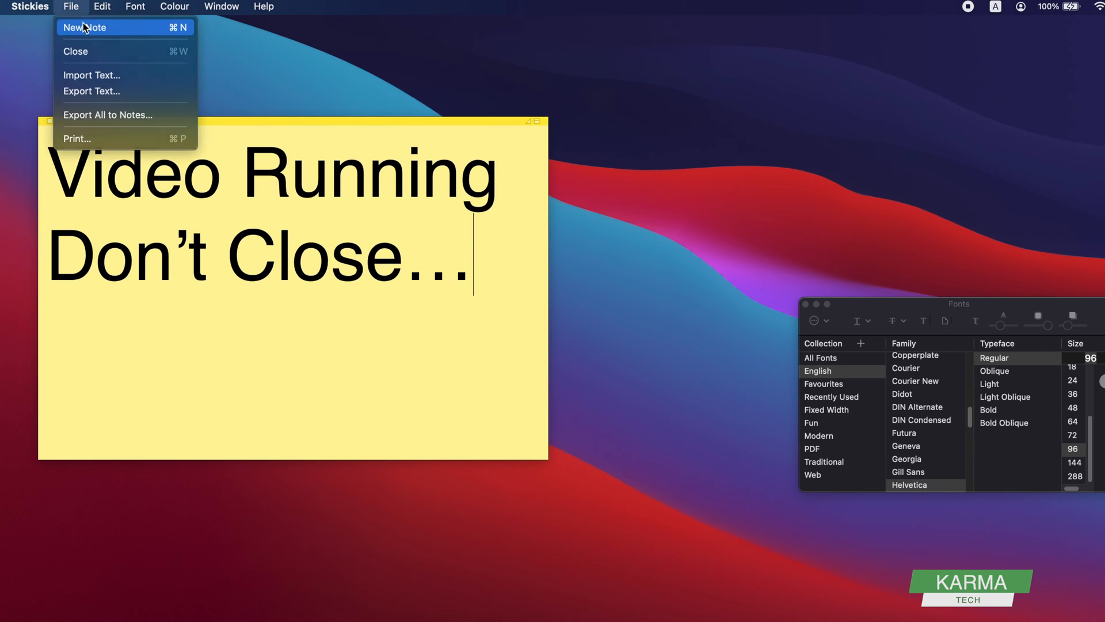
{"action": "left_click", "coordinate": [86, 28]}
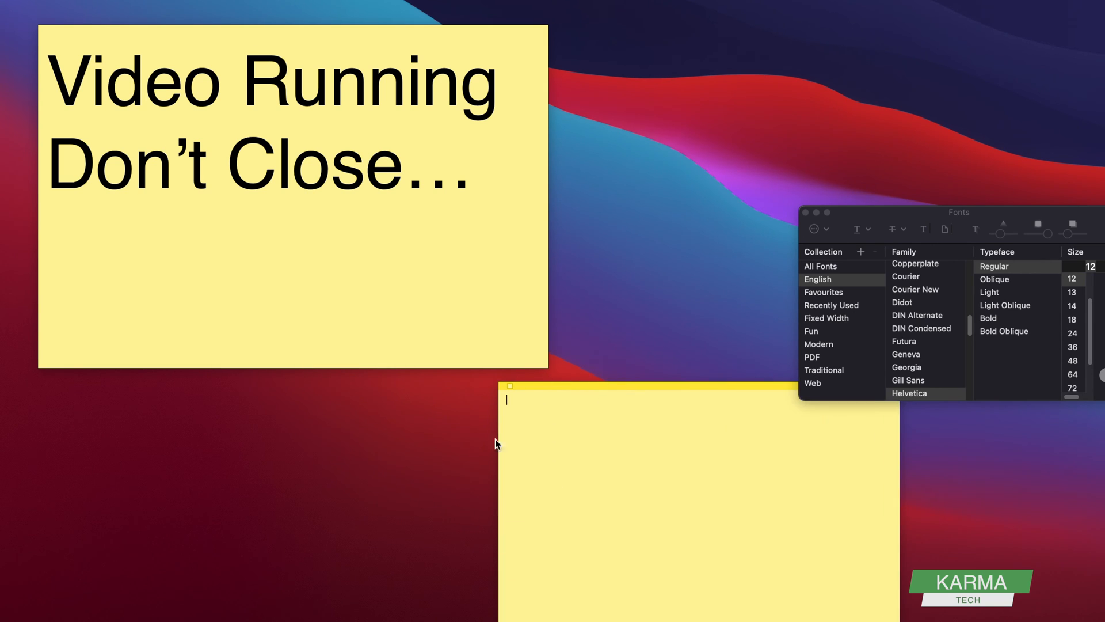
{"action": "mouse_move", "coordinate": [1043, 235]}
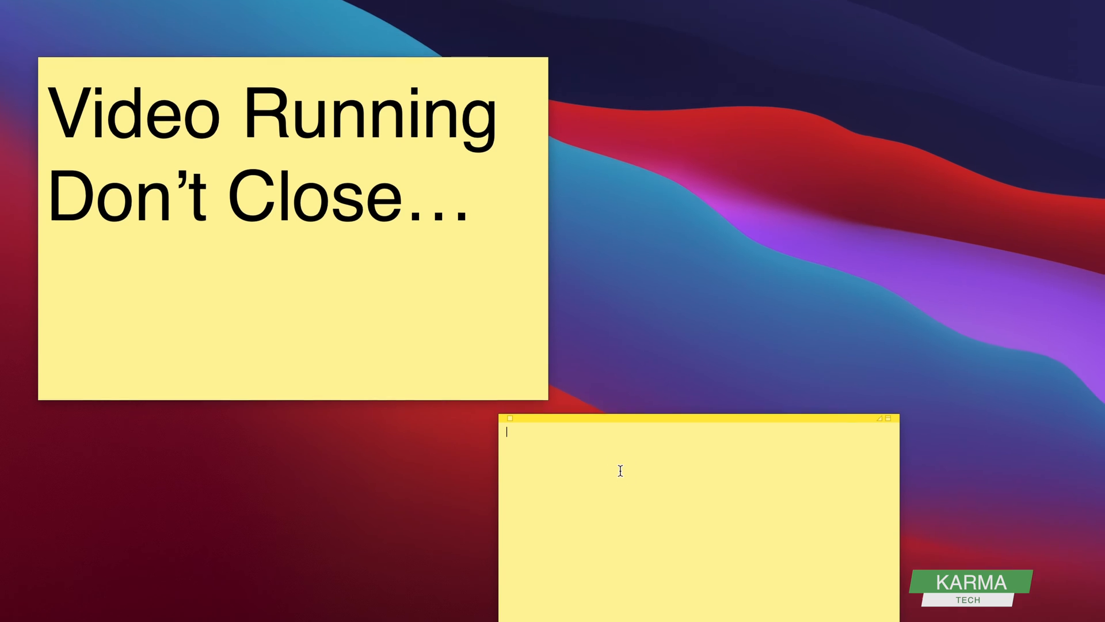
Step: Make the new note blue and have it read "This is a blue stickie…"
{"action": "left_click", "coordinate": [173, 6]}
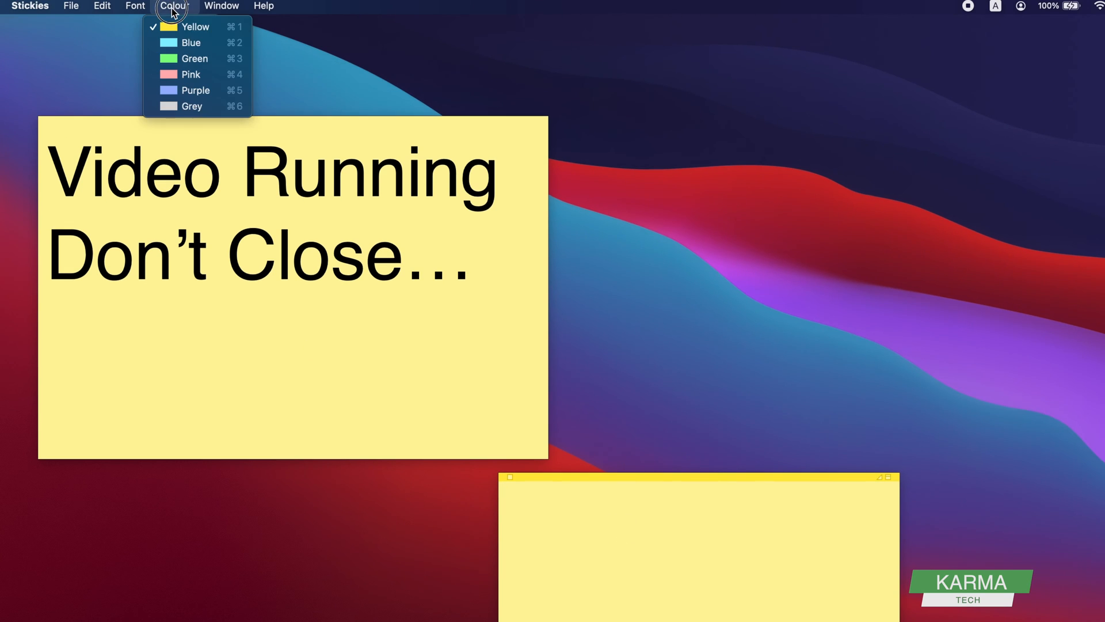
{"action": "left_click", "coordinate": [190, 43]}
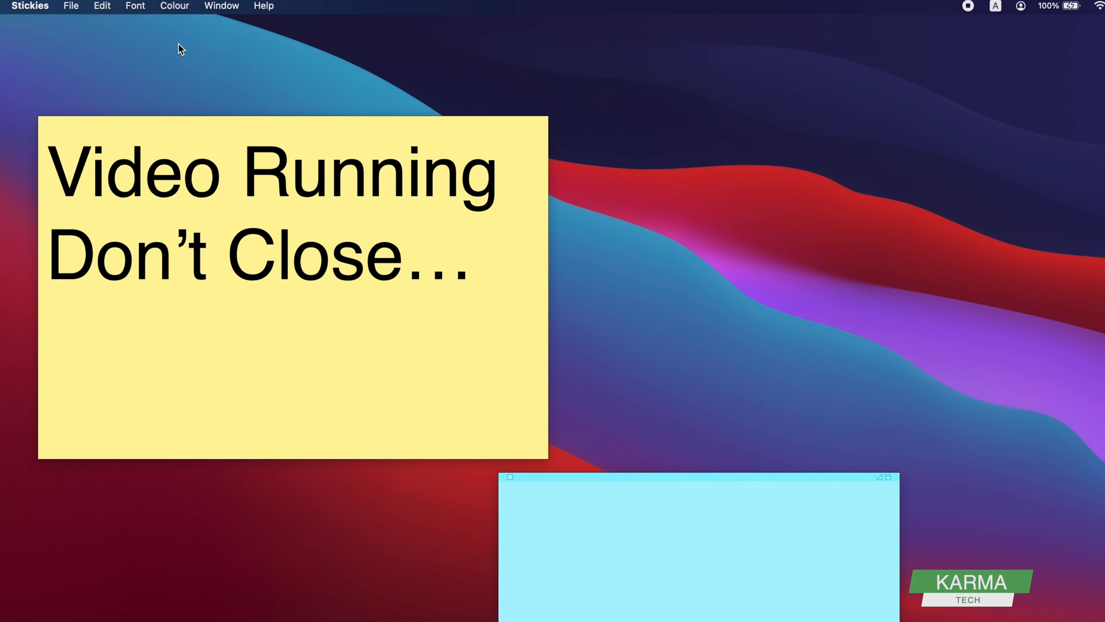
{"action": "type", "text": "This is a blue s"}
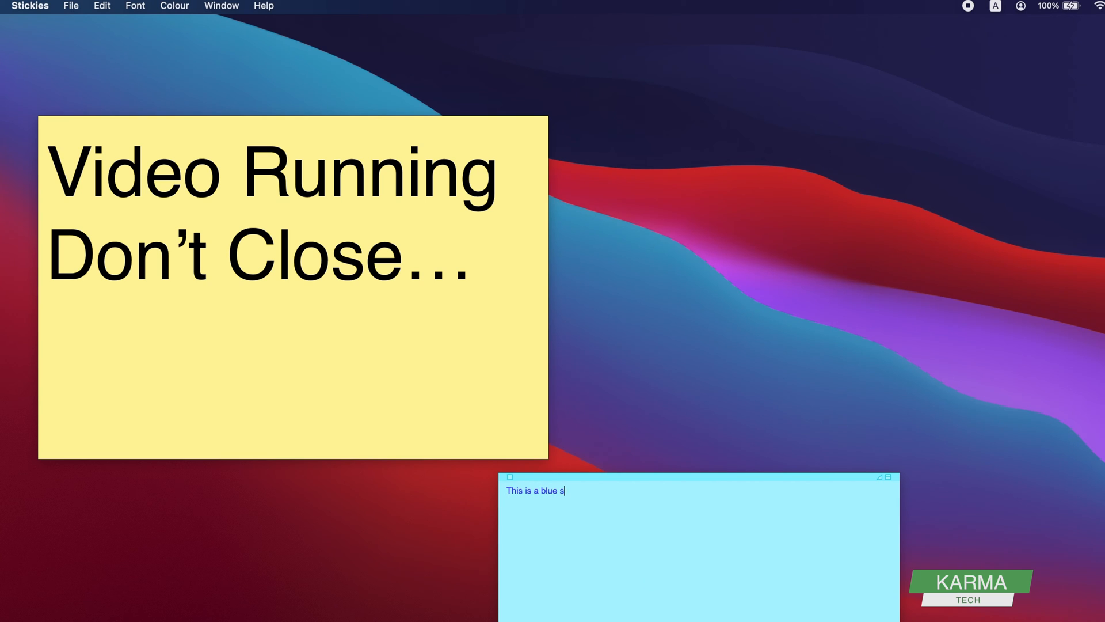
{"action": "type", "text": "ickie…"}
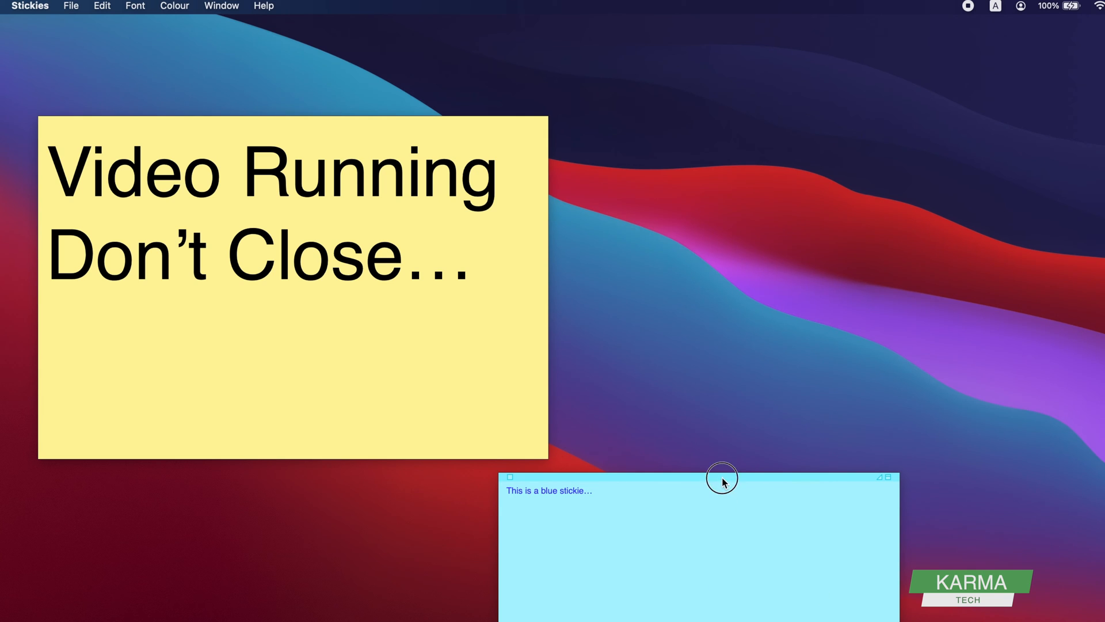
Step: Move the blue note up and to the right on the desktop
{"action": "left_click_drag", "start_coordinate": [722, 476], "coordinate": [821, 336]}
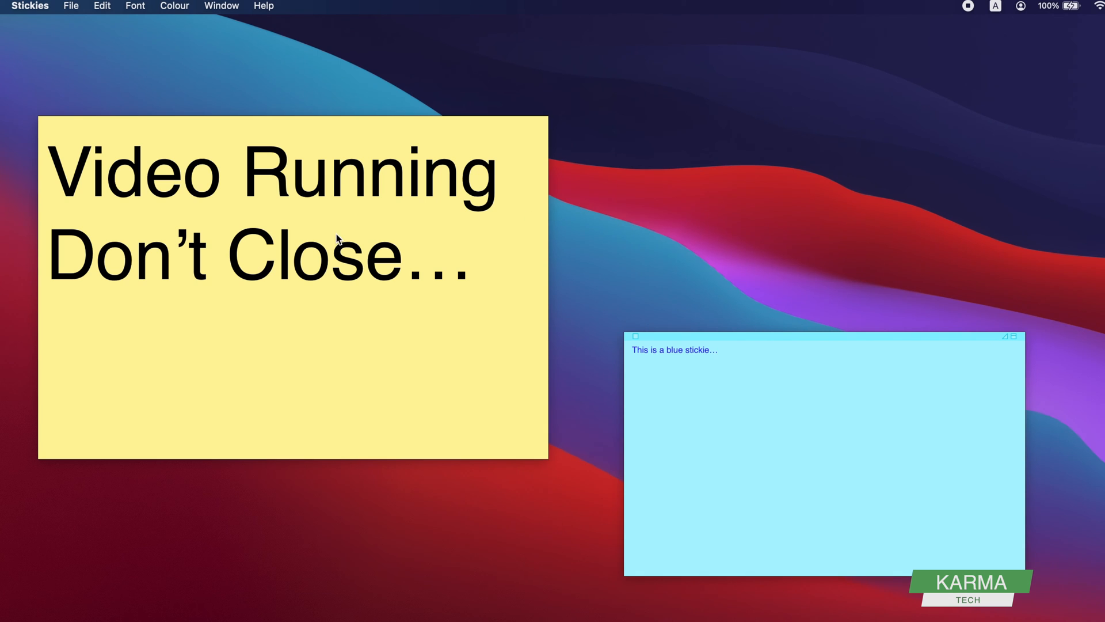
{"action": "left_click", "coordinate": [717, 350]}
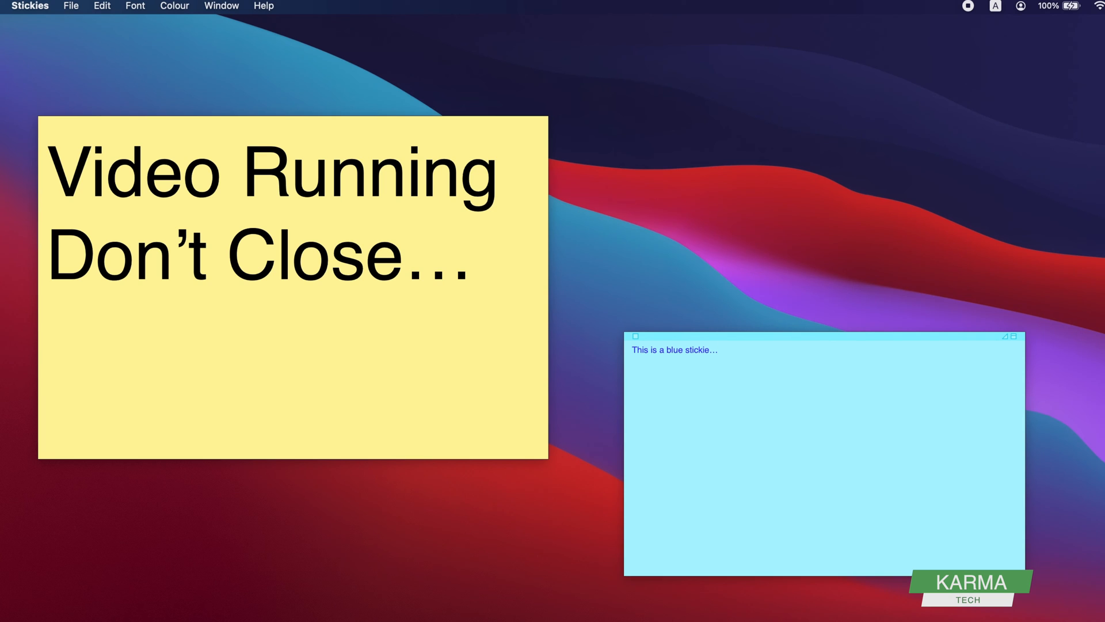
{"action": "mouse_move", "coordinate": [557, 591]}
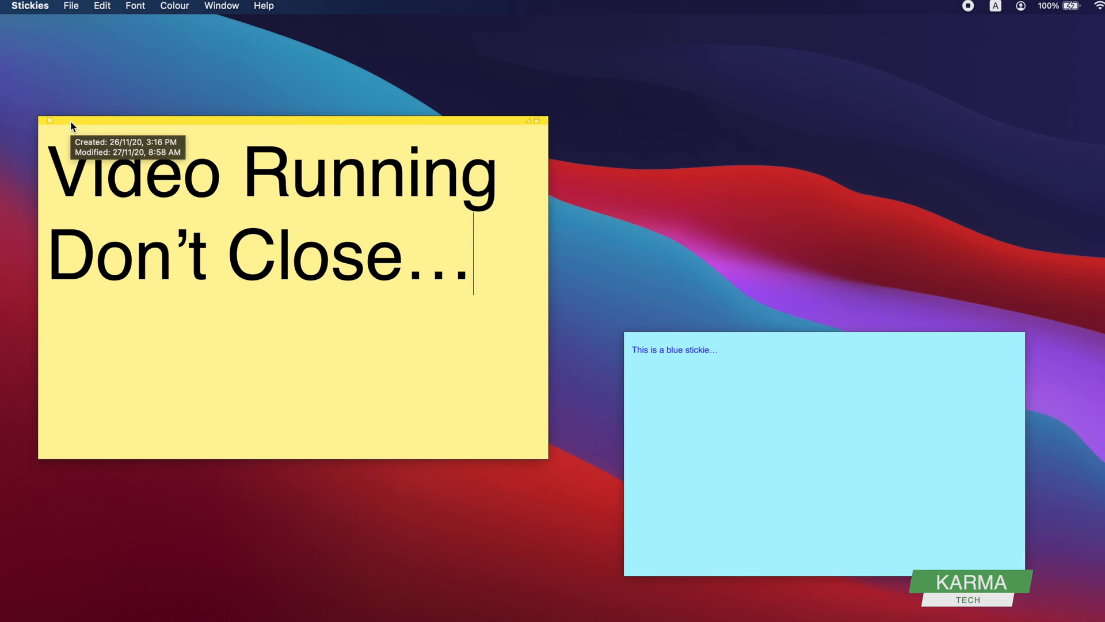
Step: Close the yellow note, saving it as Untitled.txt in Plain Text
{"action": "left_click", "coordinate": [50, 121]}
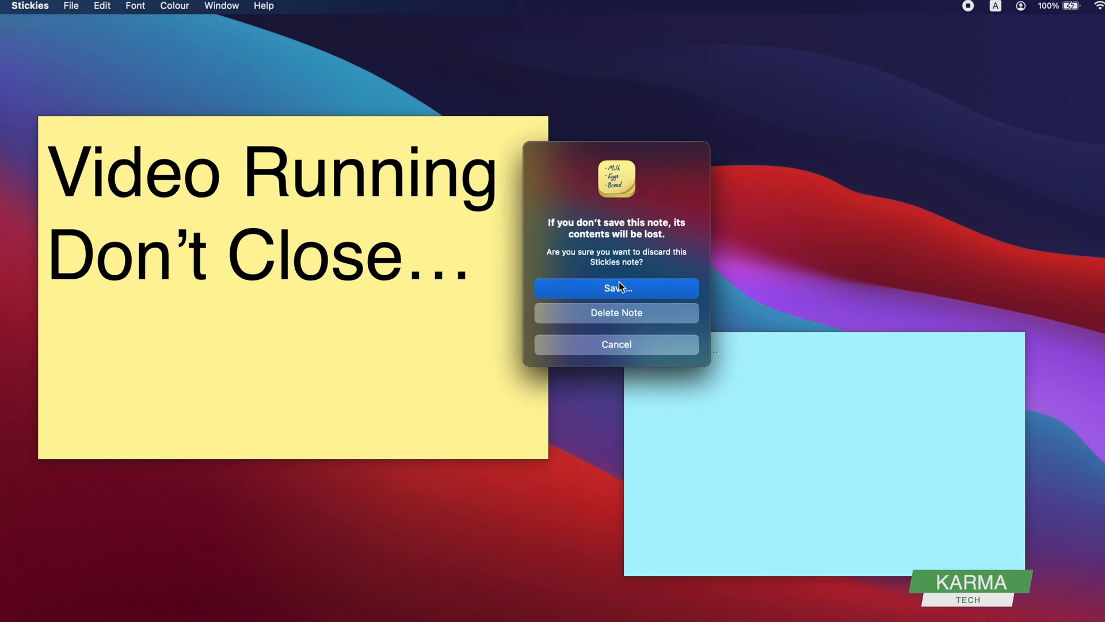
{"action": "left_click", "coordinate": [615, 288]}
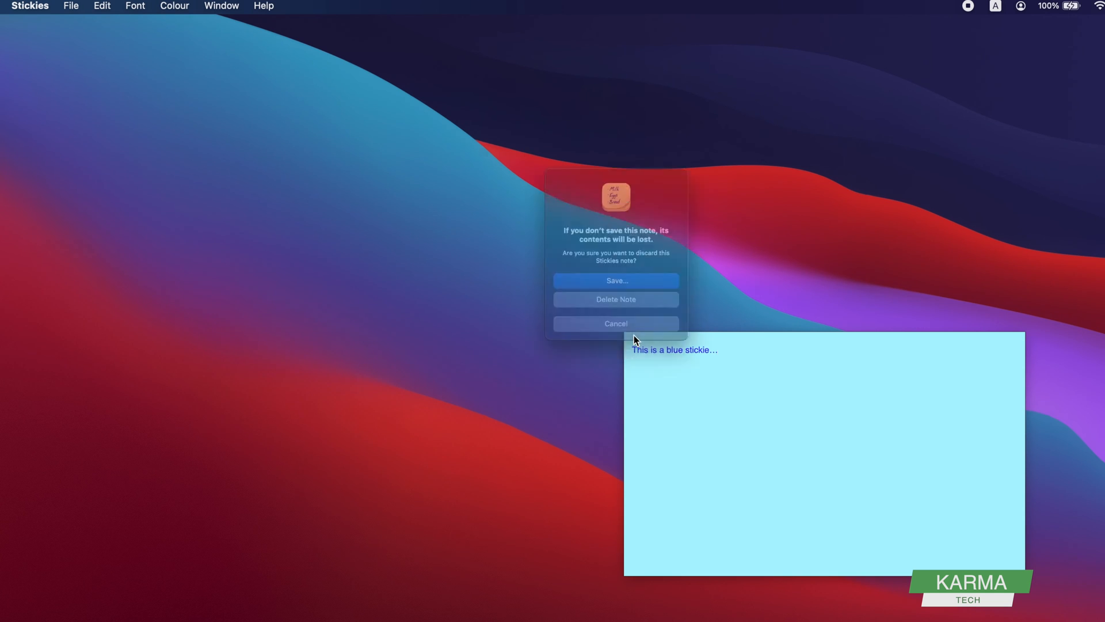
{"action": "left_click", "coordinate": [615, 280]}
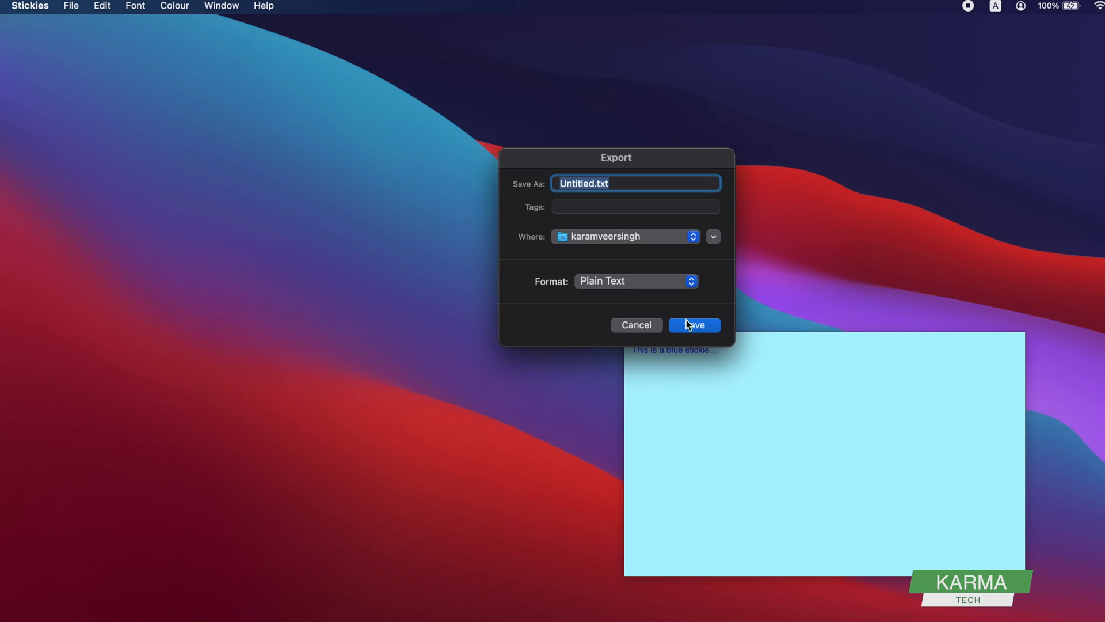
{"action": "left_click", "coordinate": [583, 183]}
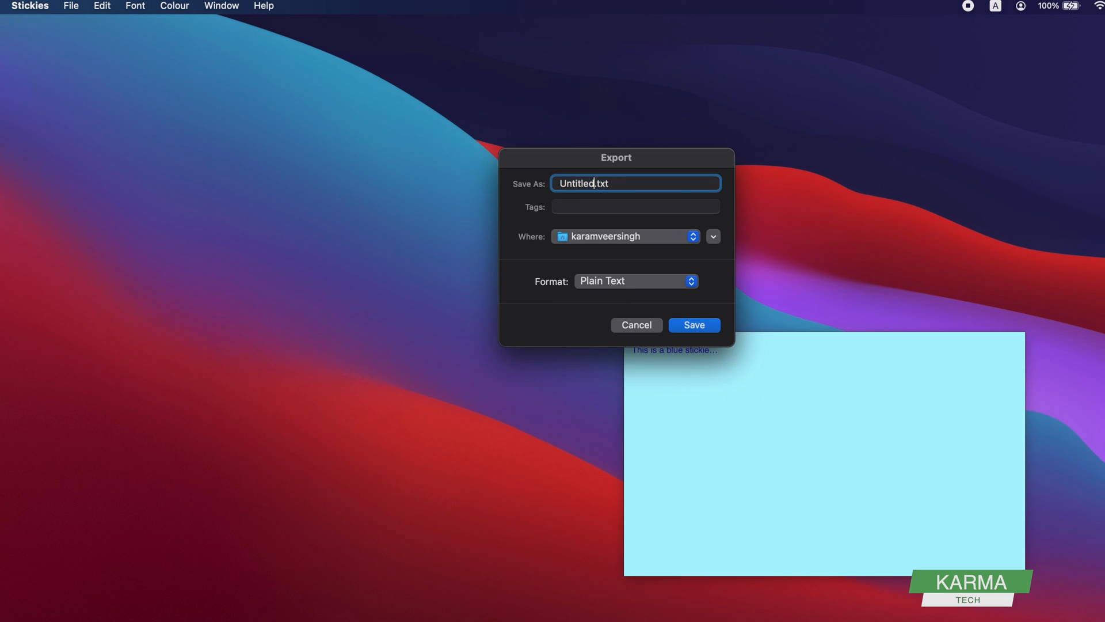
{"action": "left_click", "coordinate": [693, 325]}
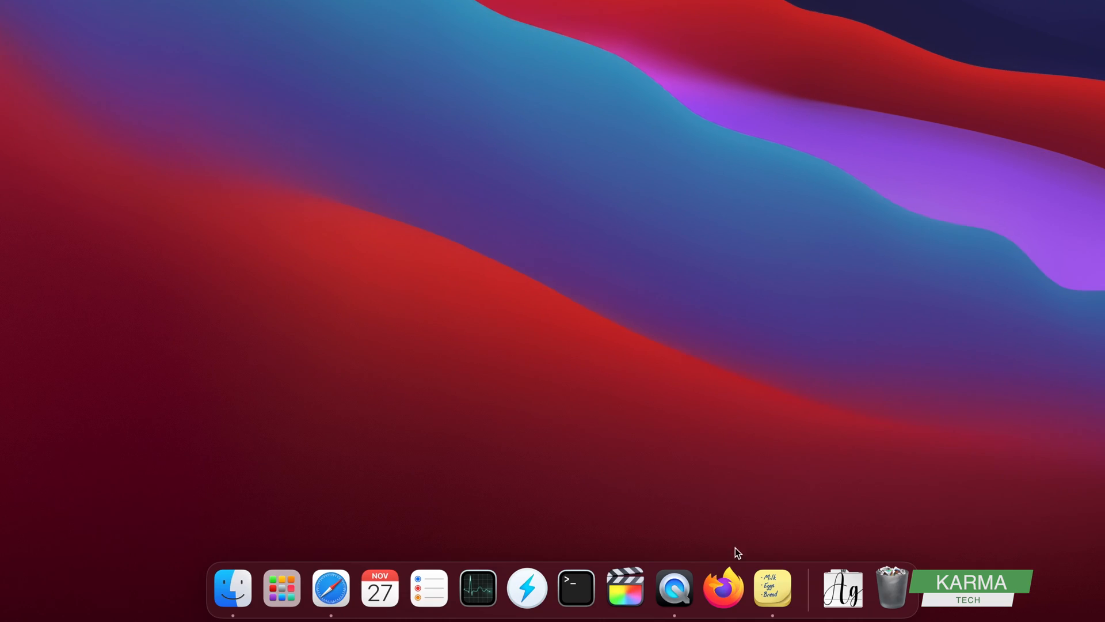
{"action": "mouse_move", "coordinate": [772, 588]}
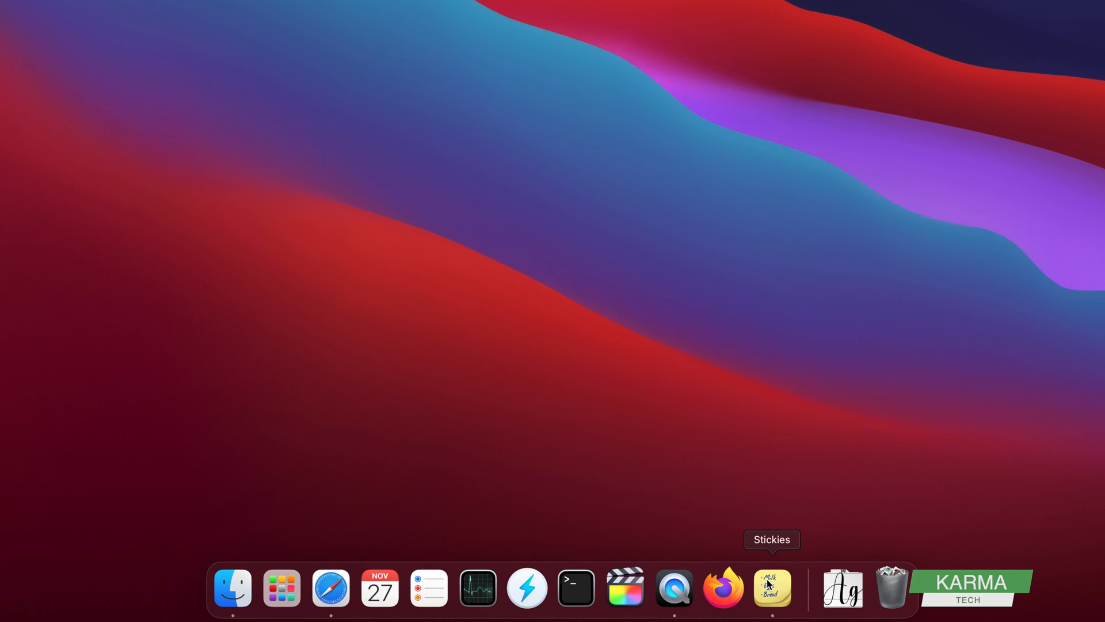
Step: Bring up the Stickies icon's Dock menu with its Options submenu
{"action": "right_click", "coordinate": [773, 588]}
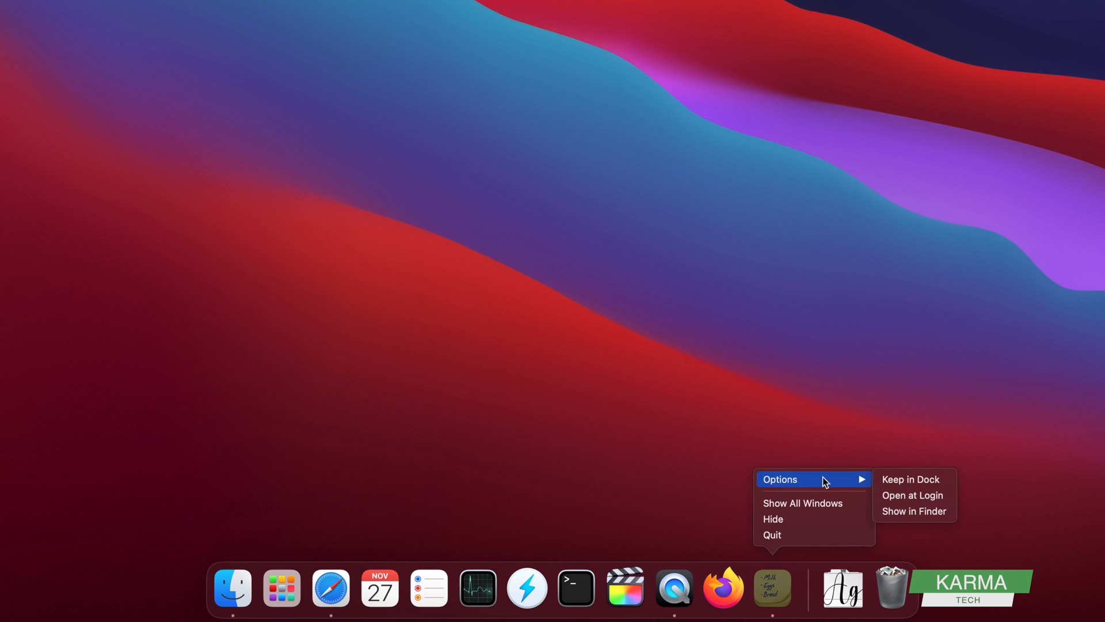
{"action": "mouse_move", "coordinate": [909, 479]}
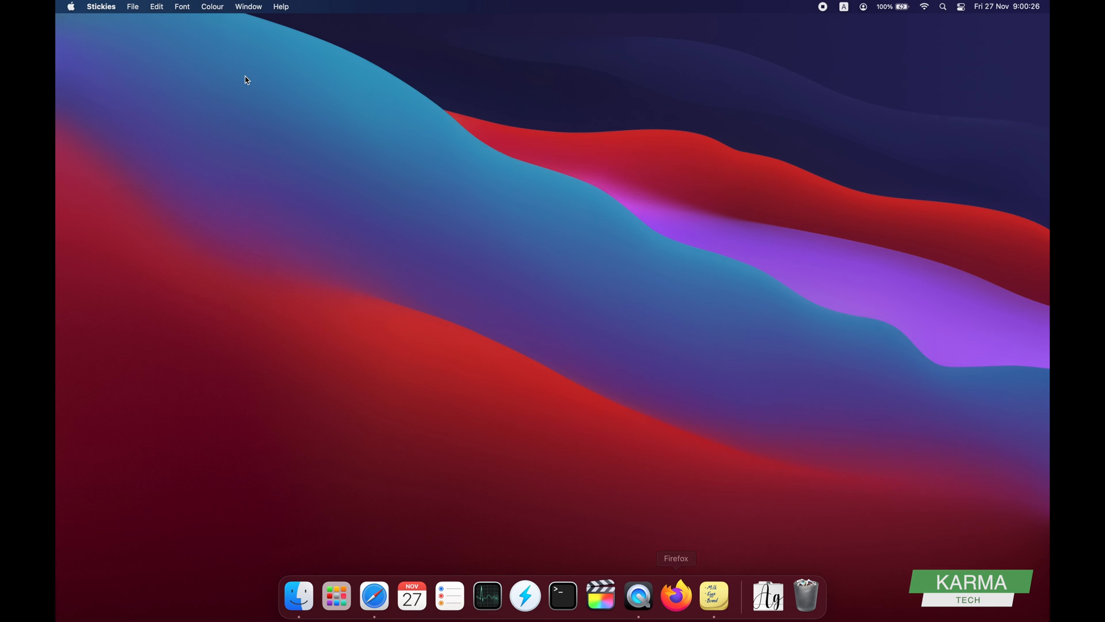
Step: Create a new note reading "Write whatever you like…"
{"action": "left_click", "coordinate": [132, 7]}
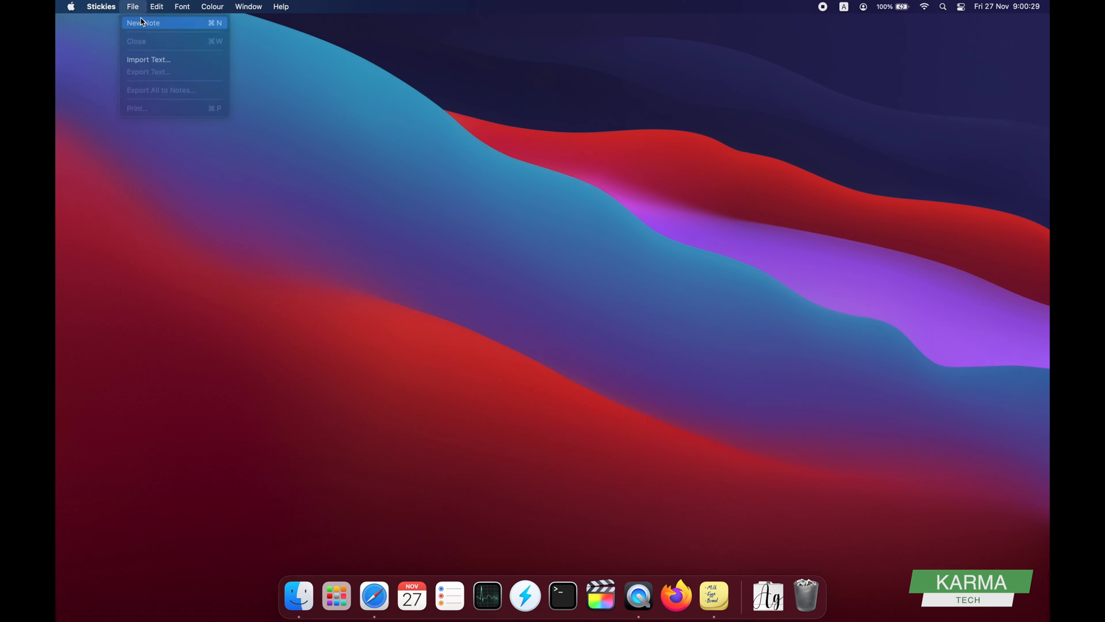
{"action": "left_click", "coordinate": [144, 23]}
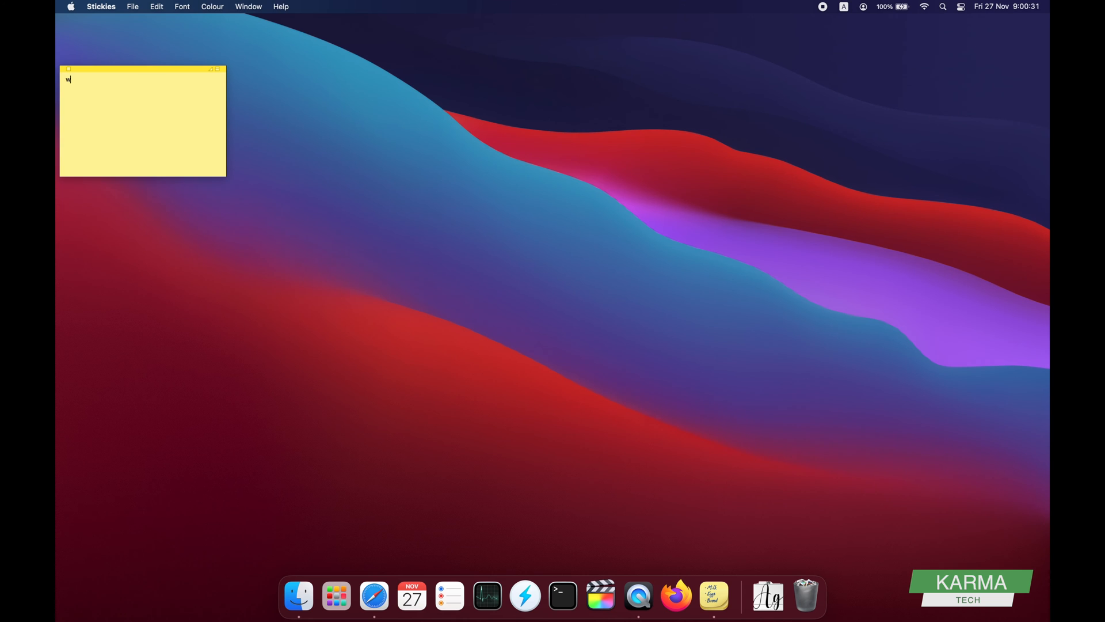
{"action": "type", "text": "rite whatever you like…"}
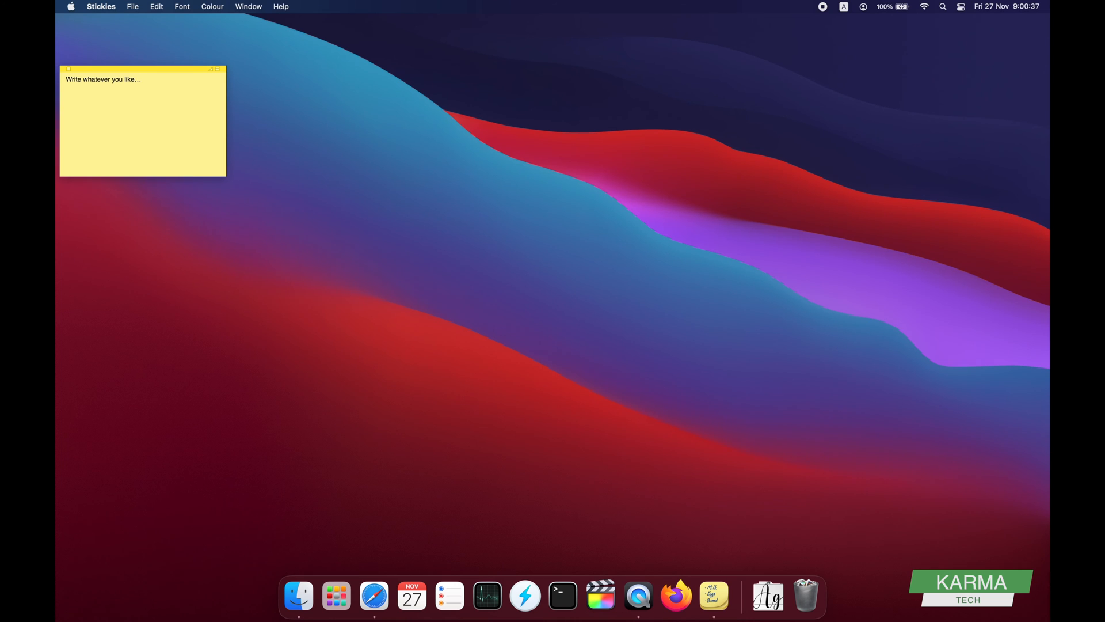
Step: Enlarge the note to fill the screen, then close it to bring up the save prompt
{"action": "left_click", "coordinate": [106, 89]}
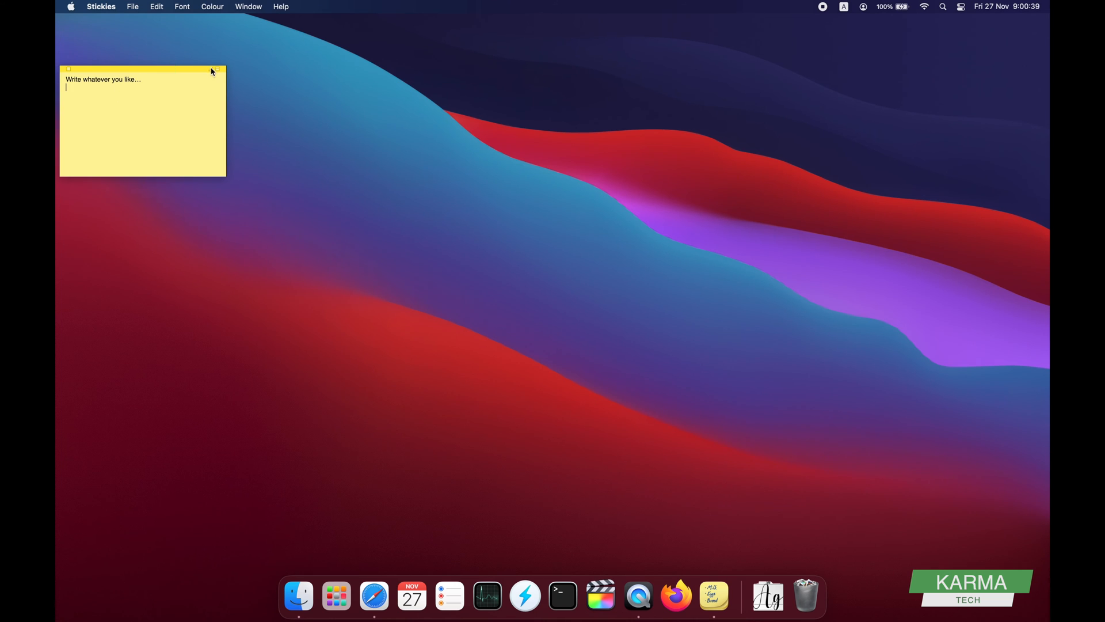
{"action": "left_click", "coordinate": [219, 69]}
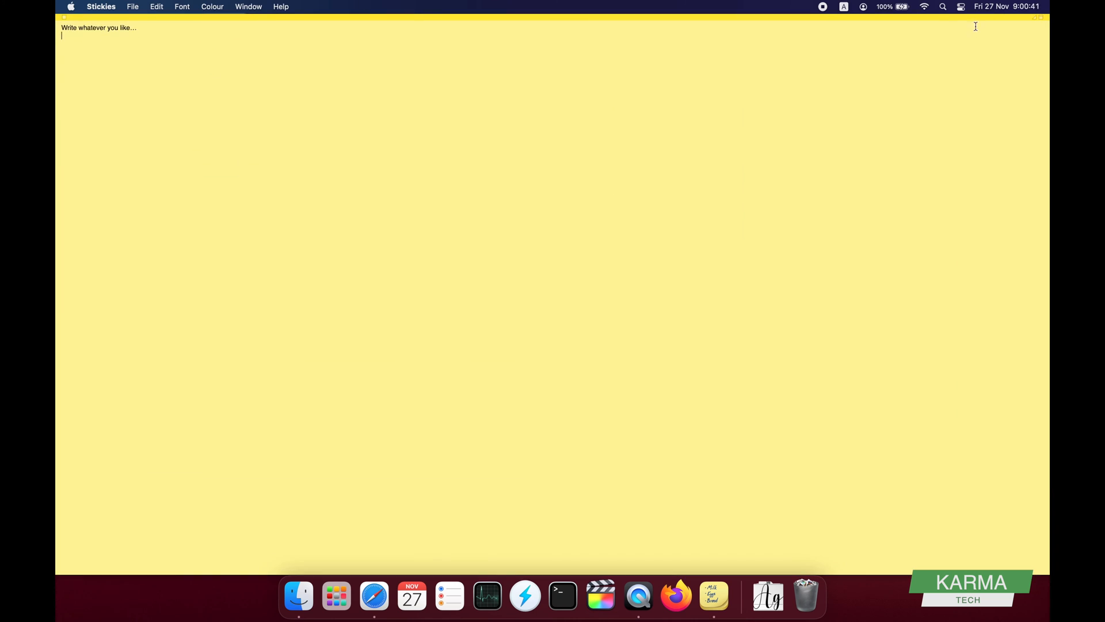
{"action": "left_click", "coordinate": [62, 18]}
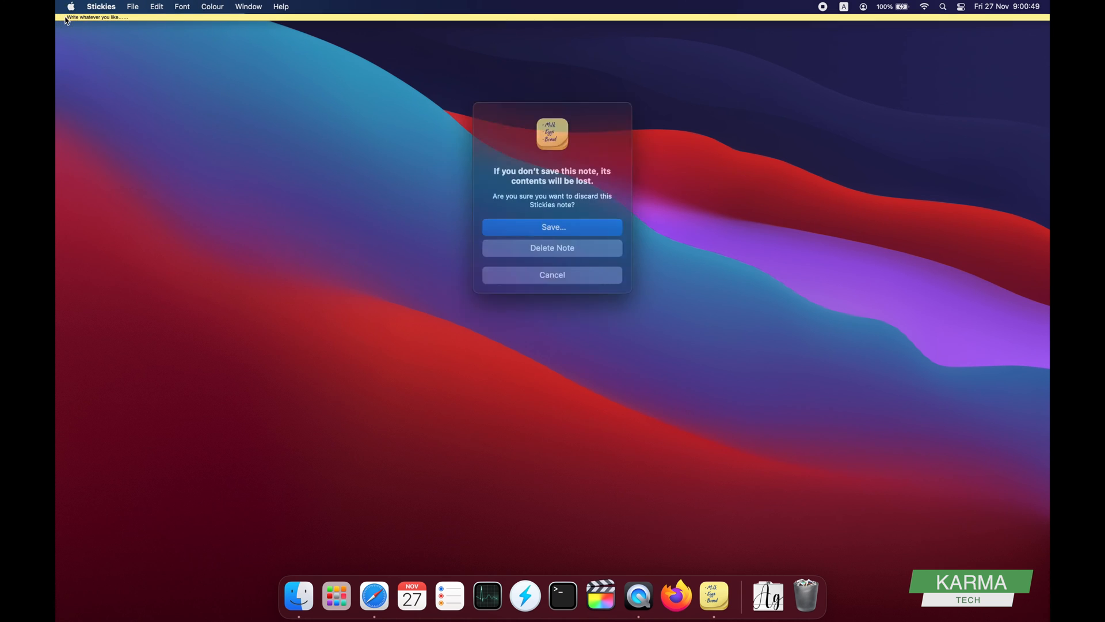
Step: Export the note as a text file, replacing the existing file, so it closes
{"action": "left_click", "coordinate": [551, 226]}
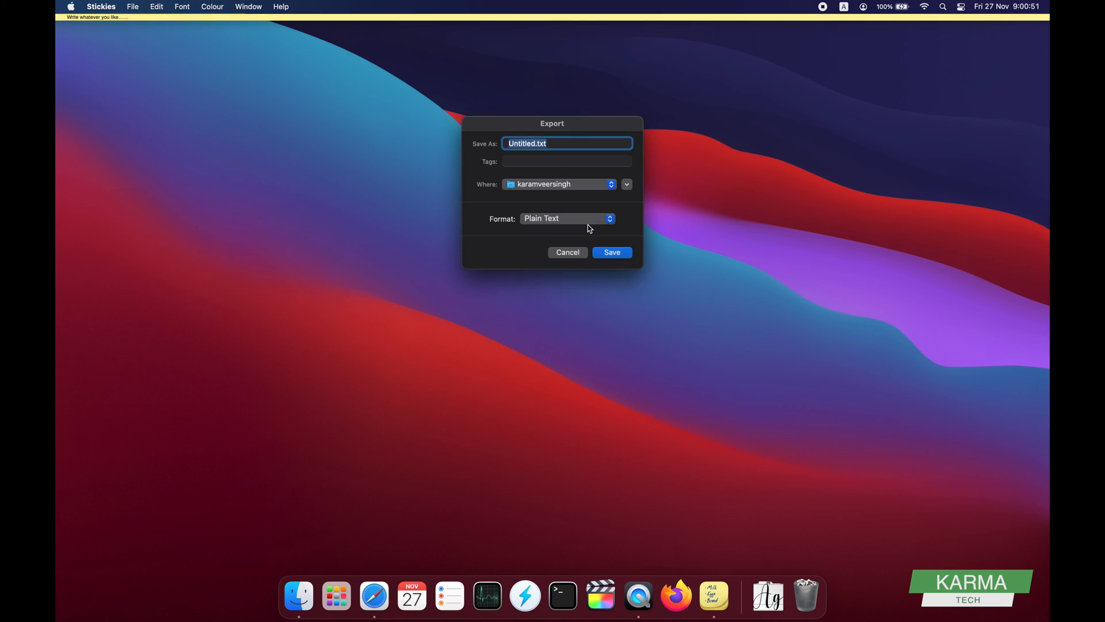
{"action": "left_click", "coordinate": [610, 252]}
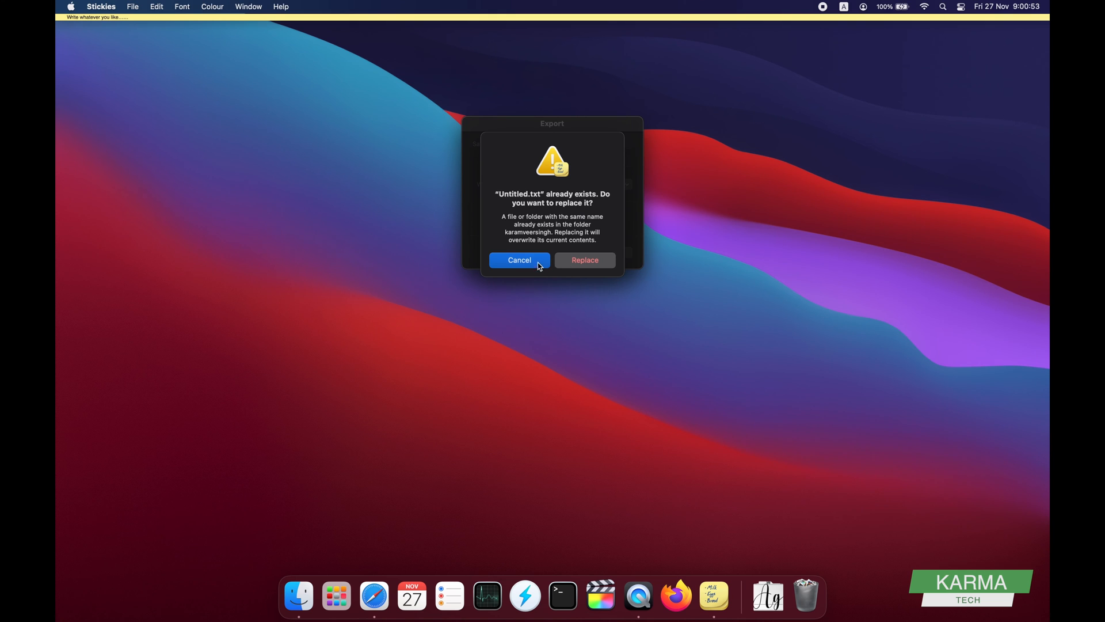
{"action": "left_click", "coordinate": [583, 259]}
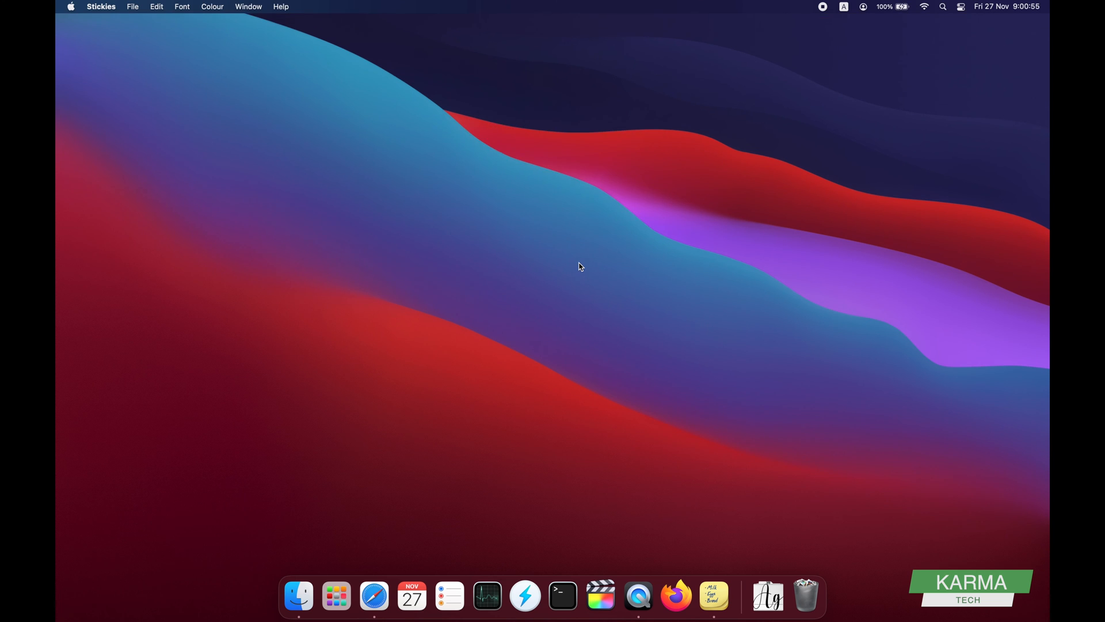
{"action": "mouse_move", "coordinate": [714, 596]}
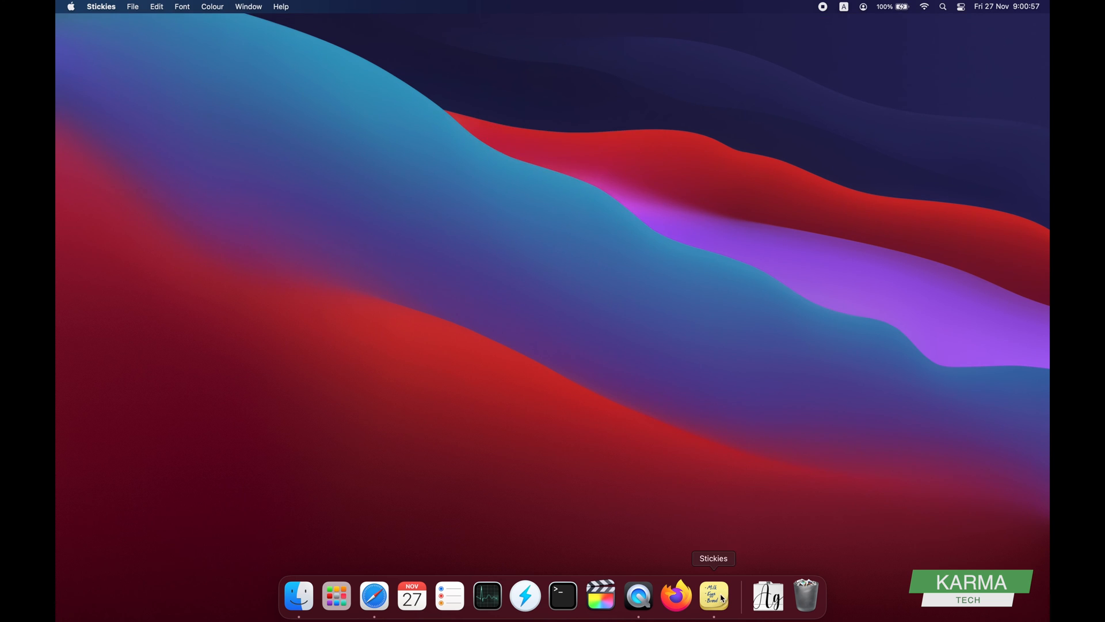
Step: Bring up the Stickies icon's Dock menu to quit the app
{"action": "right_click", "coordinate": [714, 595]}
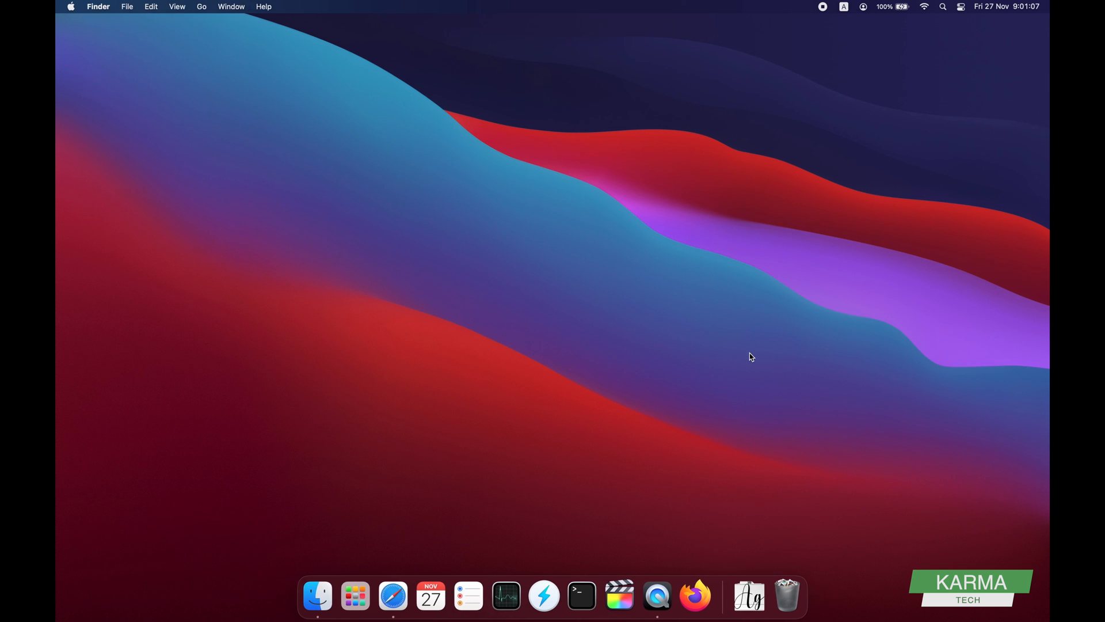
{"action": "mouse_move", "coordinate": [693, 281]}
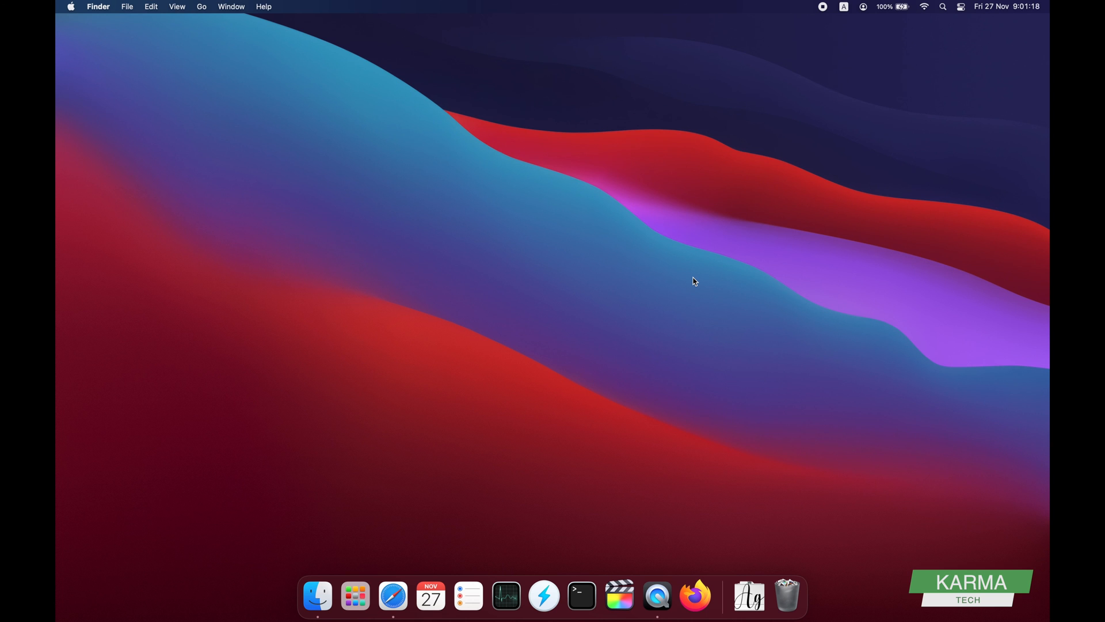
{"action": "mouse_move", "coordinate": [875, 564]}
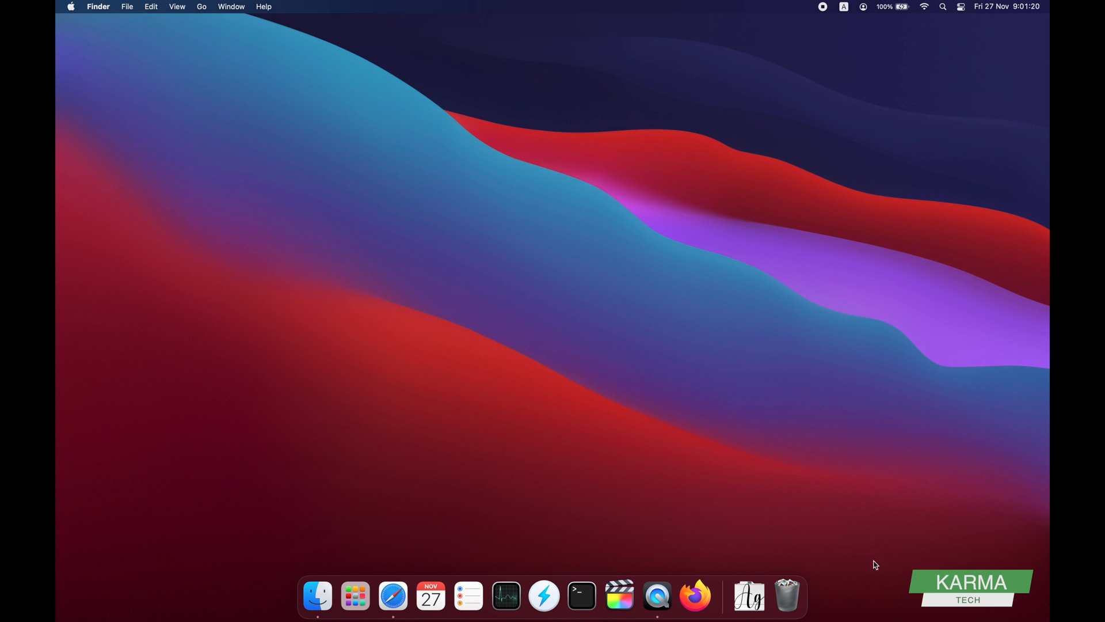
{"action": "mouse_move", "coordinate": [858, 579]}
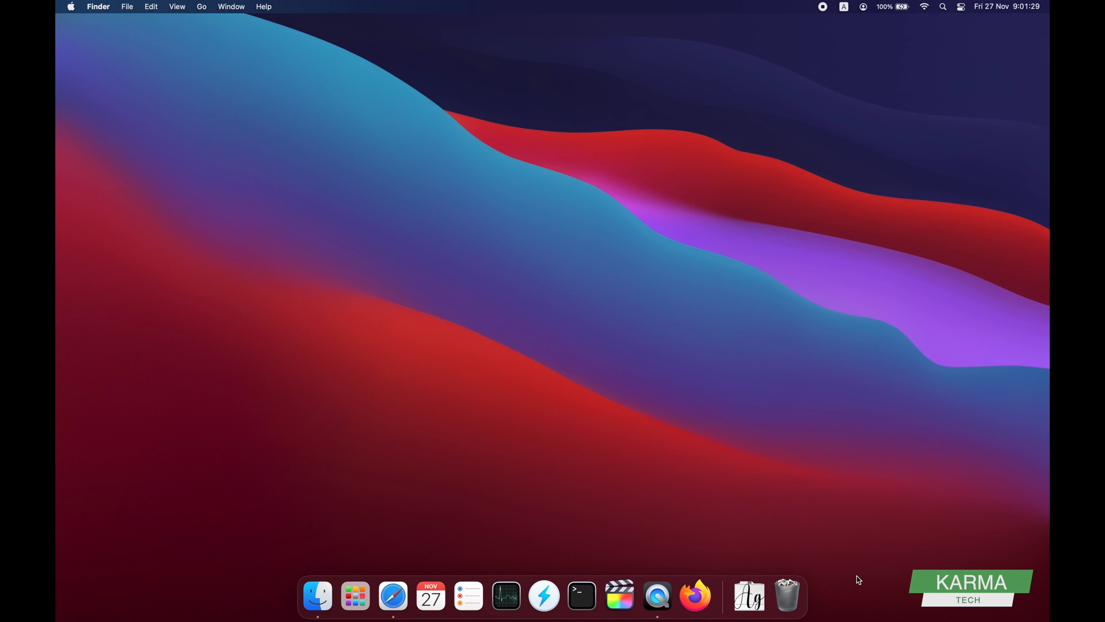